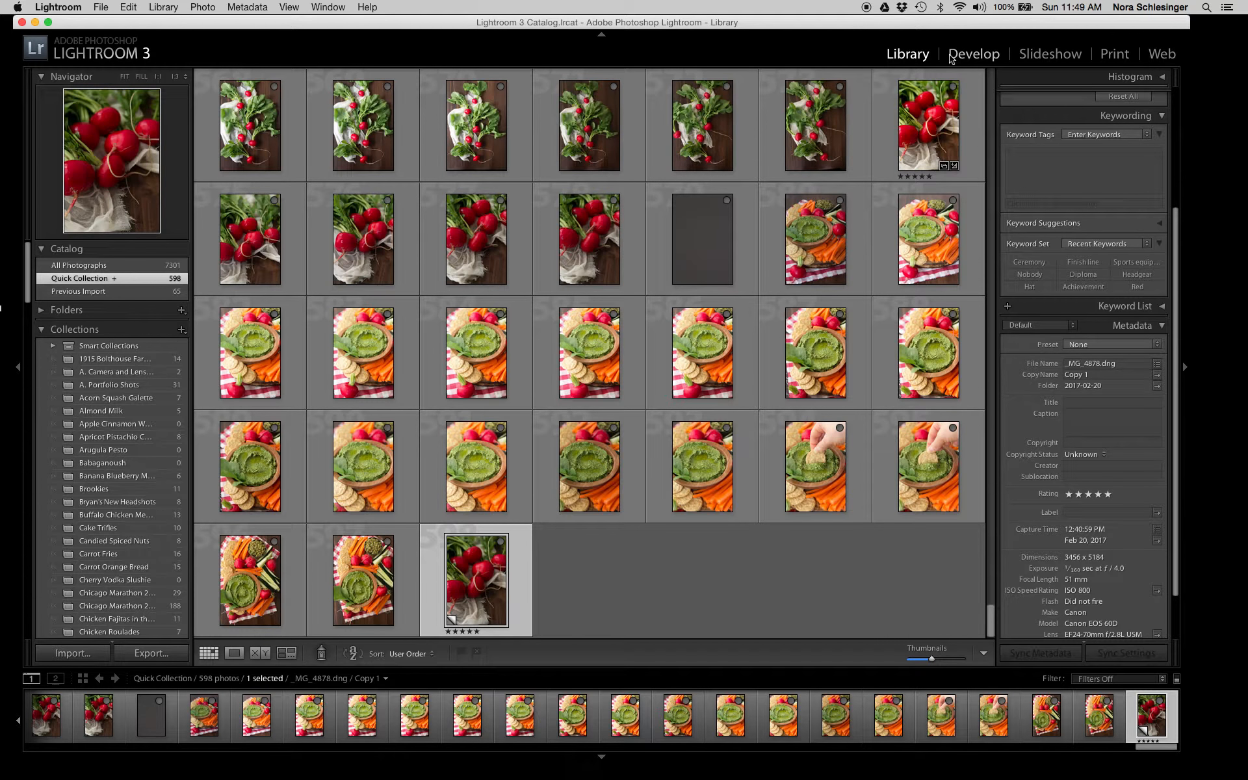
# - Open the selected radish photo's virtual copy in the Develop module
pyautogui.click(973, 54)
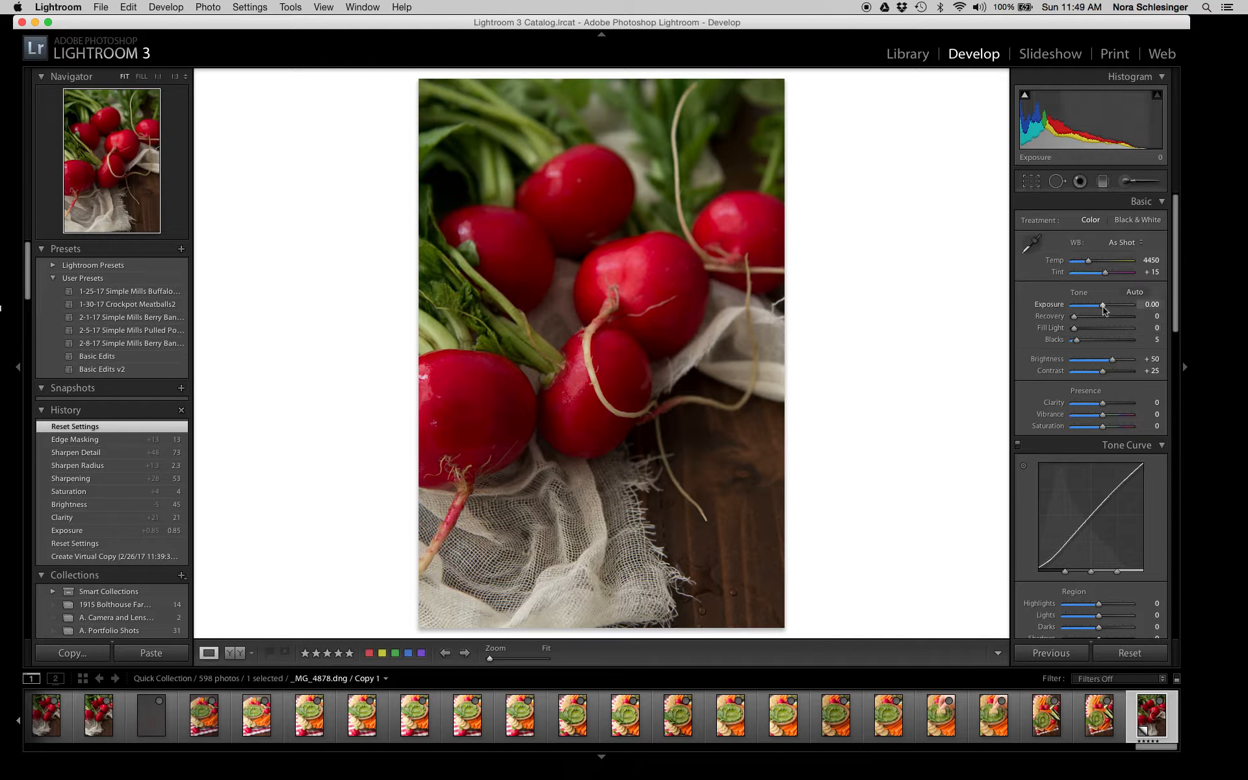
# - Set Exposure to +0.95, Brightness +36, Temp 4215 and Clarity +17 in the Basic panel
pyautogui.moveTo(1103, 304); pyautogui.dragTo(1109, 304)
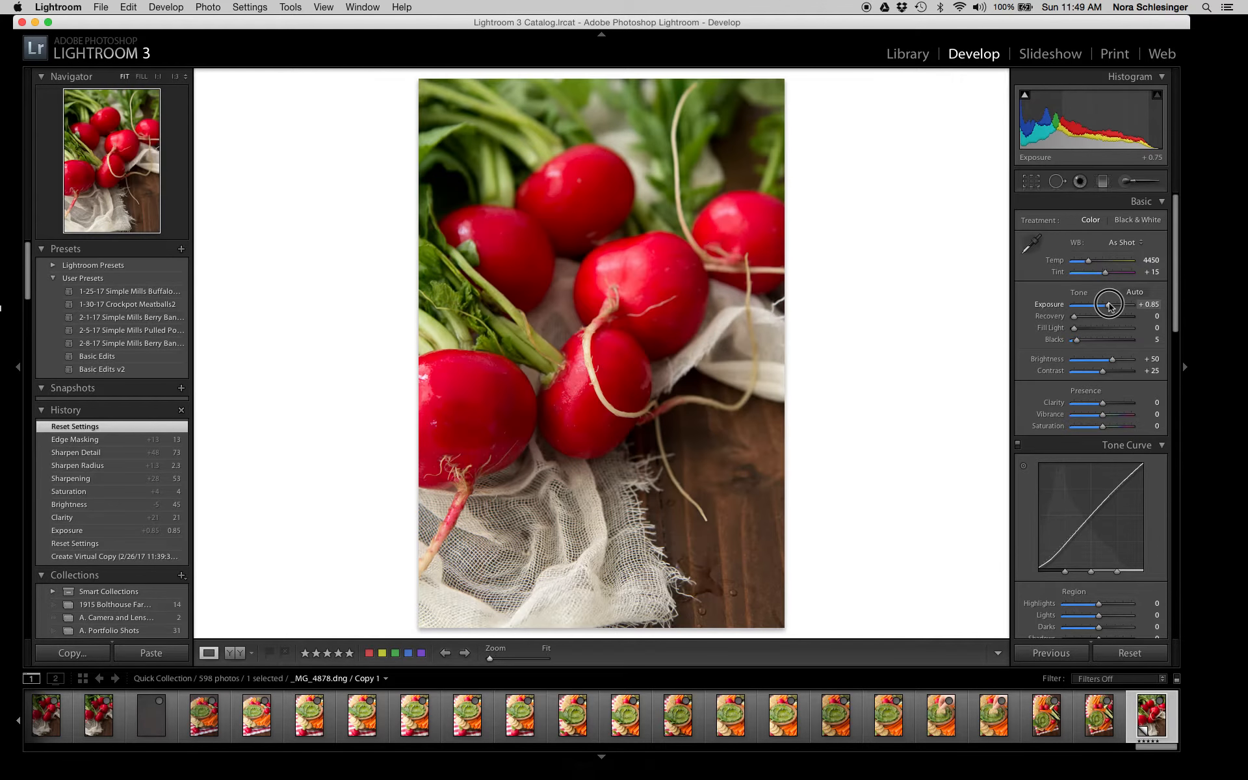
pyautogui.moveTo(1106, 304); pyautogui.dragTo(1110, 304)
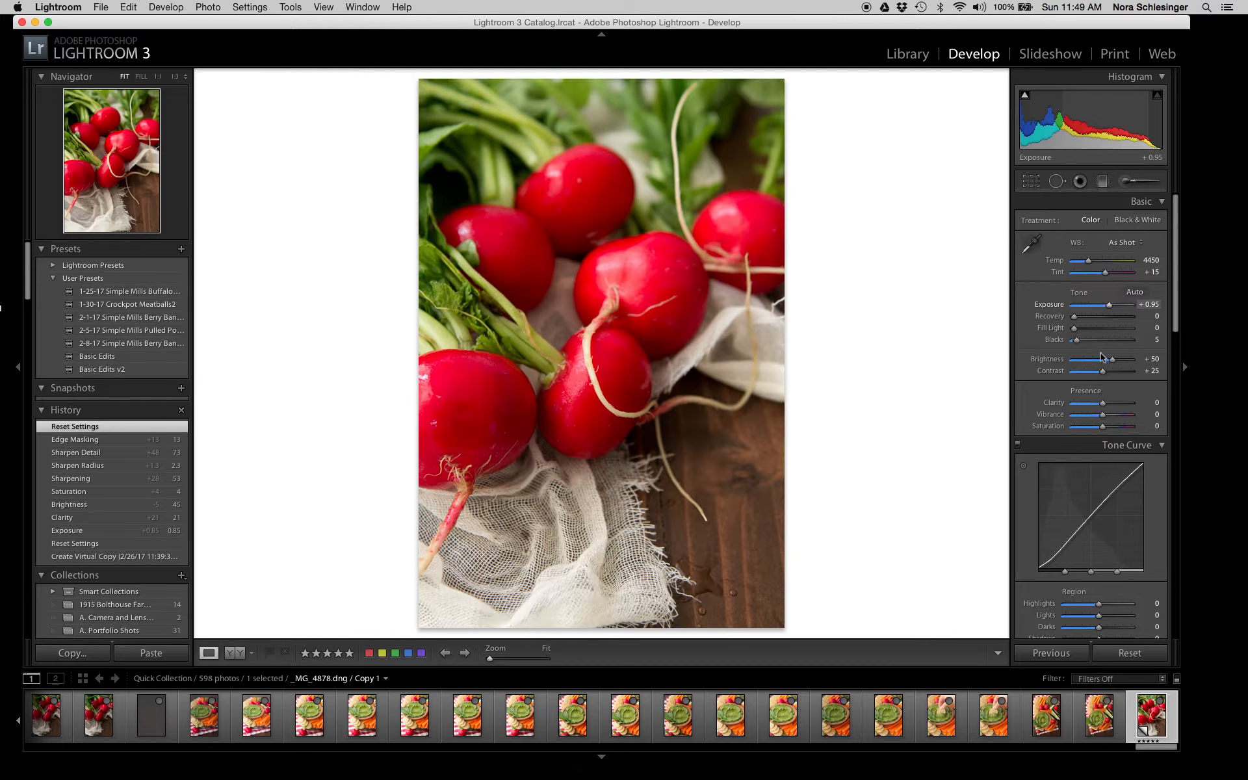
pyautogui.moveTo(1112, 359); pyautogui.dragTo(1108, 359)
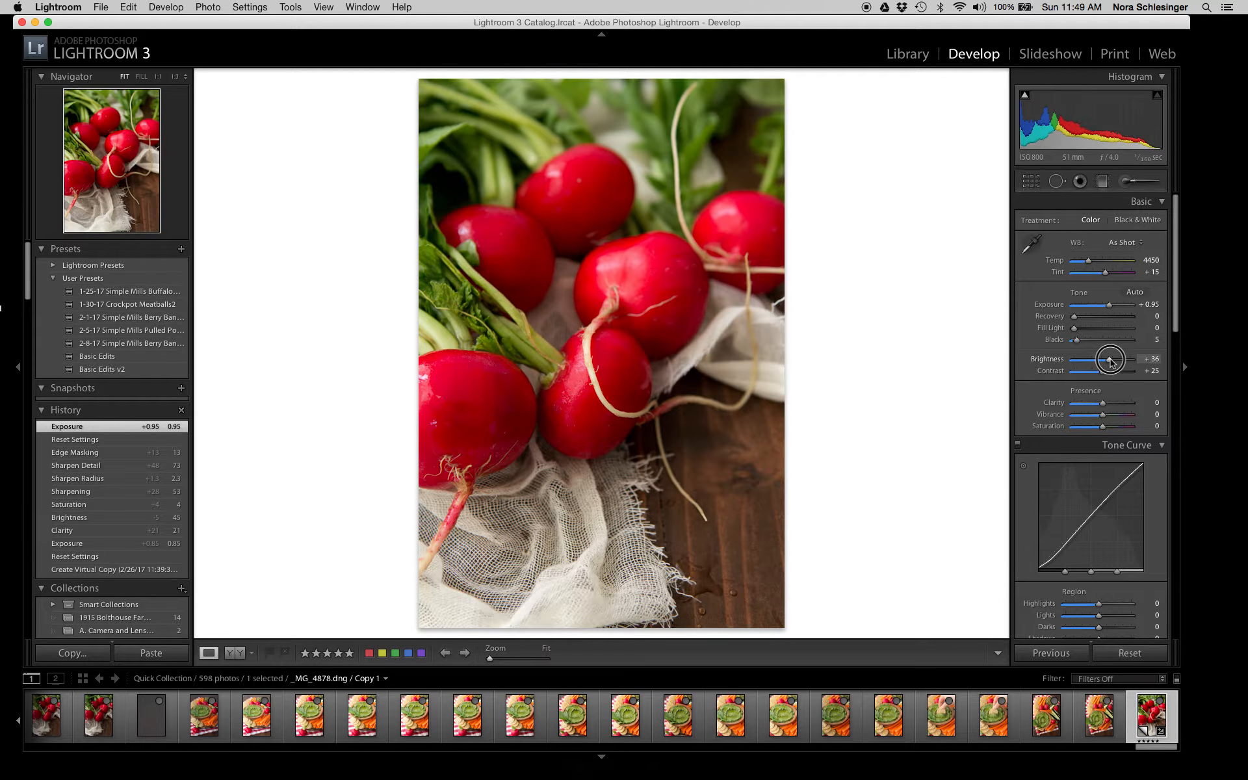
pyautogui.moveTo(1108, 260); pyautogui.dragTo(1090, 260)
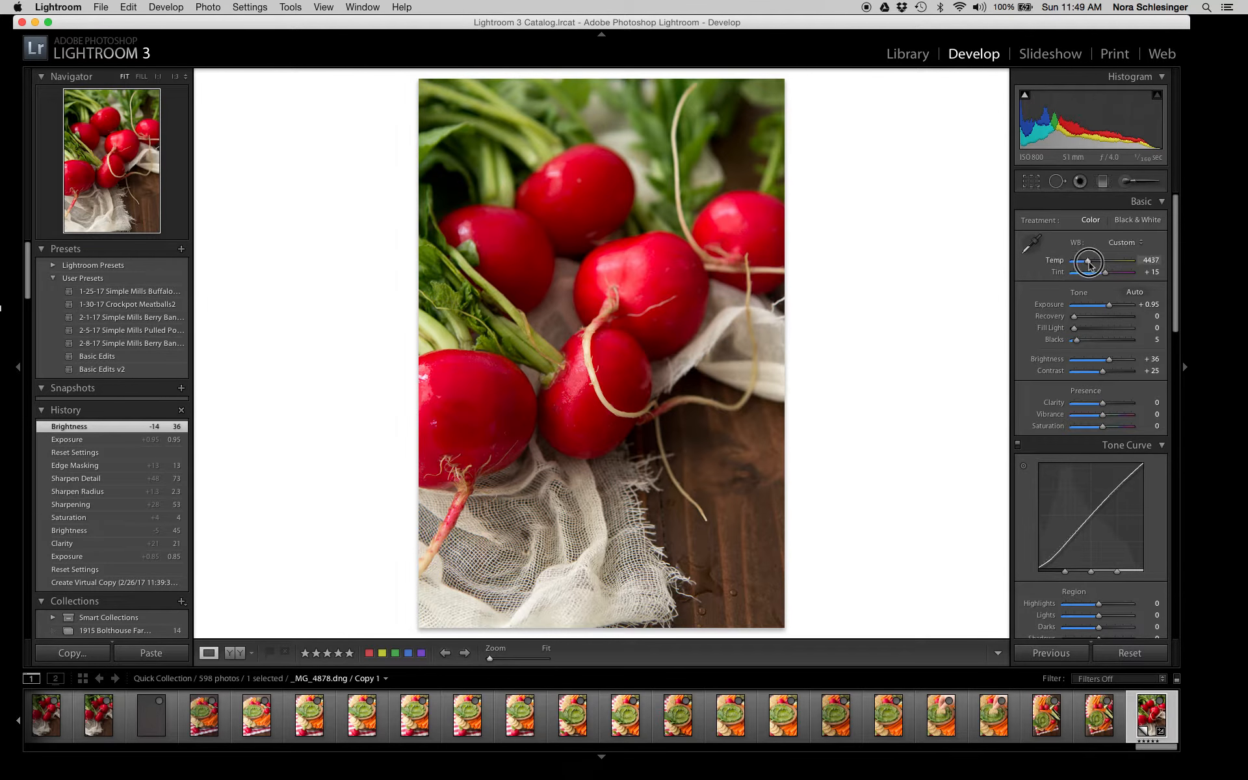
pyautogui.moveTo(1098, 260); pyautogui.dragTo(1086, 260)
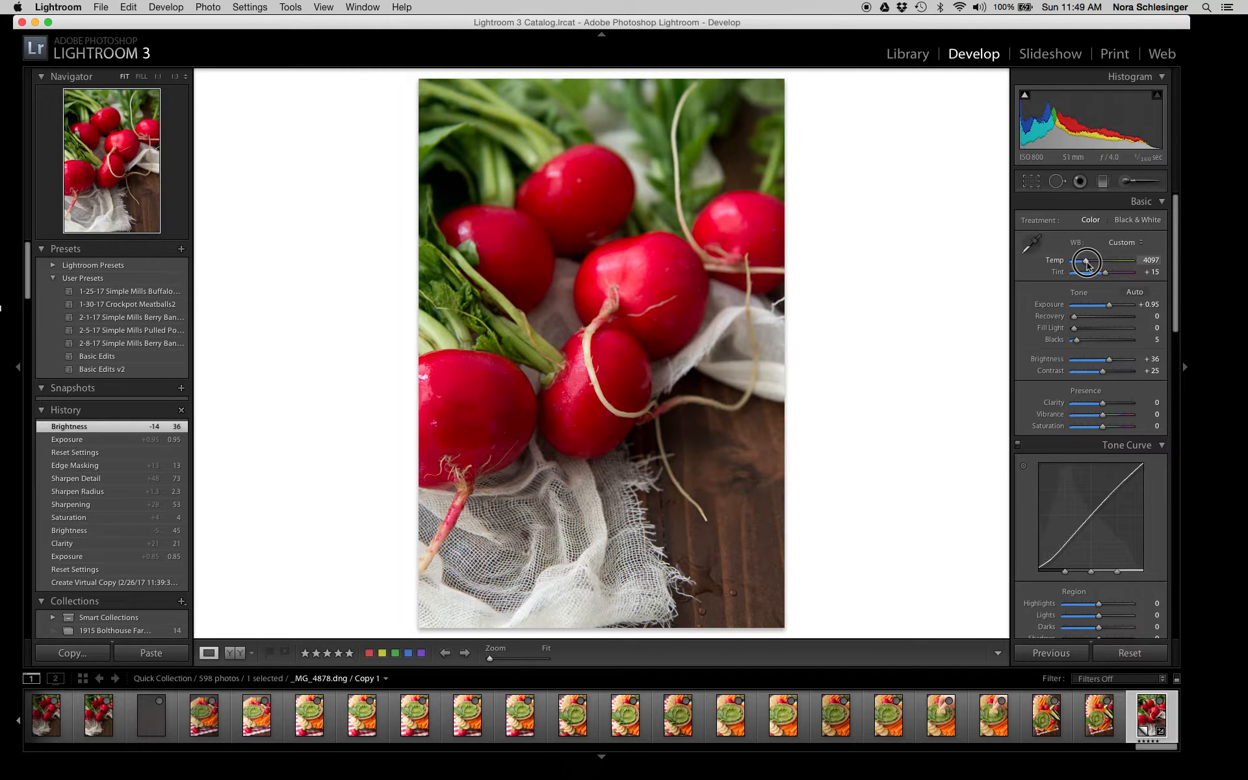
pyautogui.moveTo(1088, 263); pyautogui.dragTo(1099, 263)
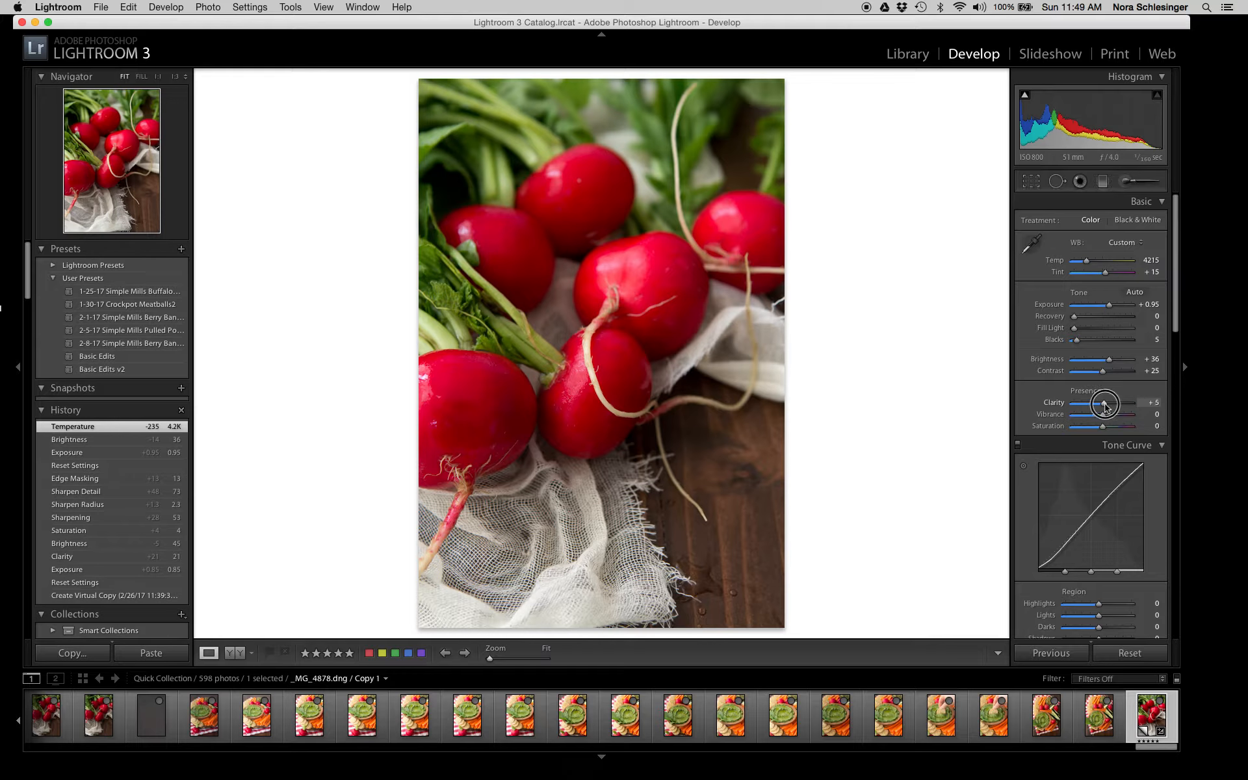
pyautogui.moveTo(1105, 402); pyautogui.dragTo(1105, 425)
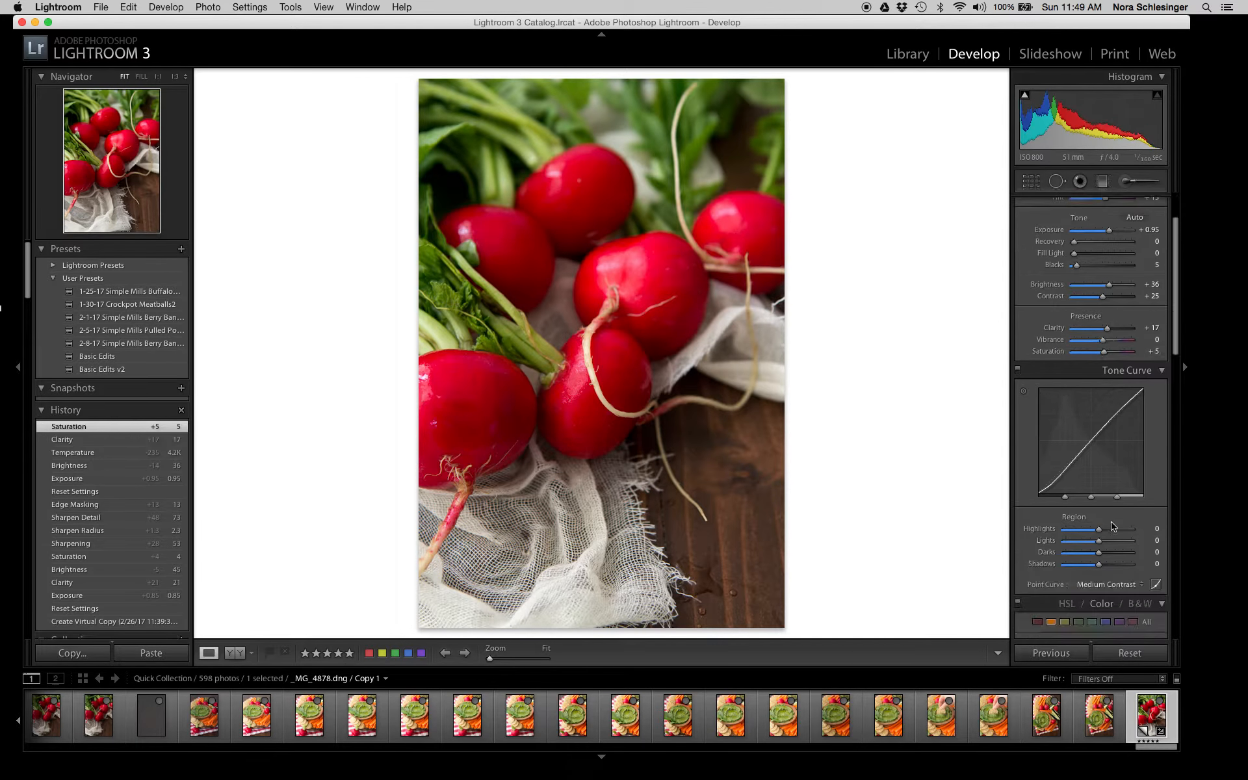
# - Set Detail panel sharpening to Amount 43, Radius 2.1, Detail 63 and Masking 8
pyautogui.scroll(-3)
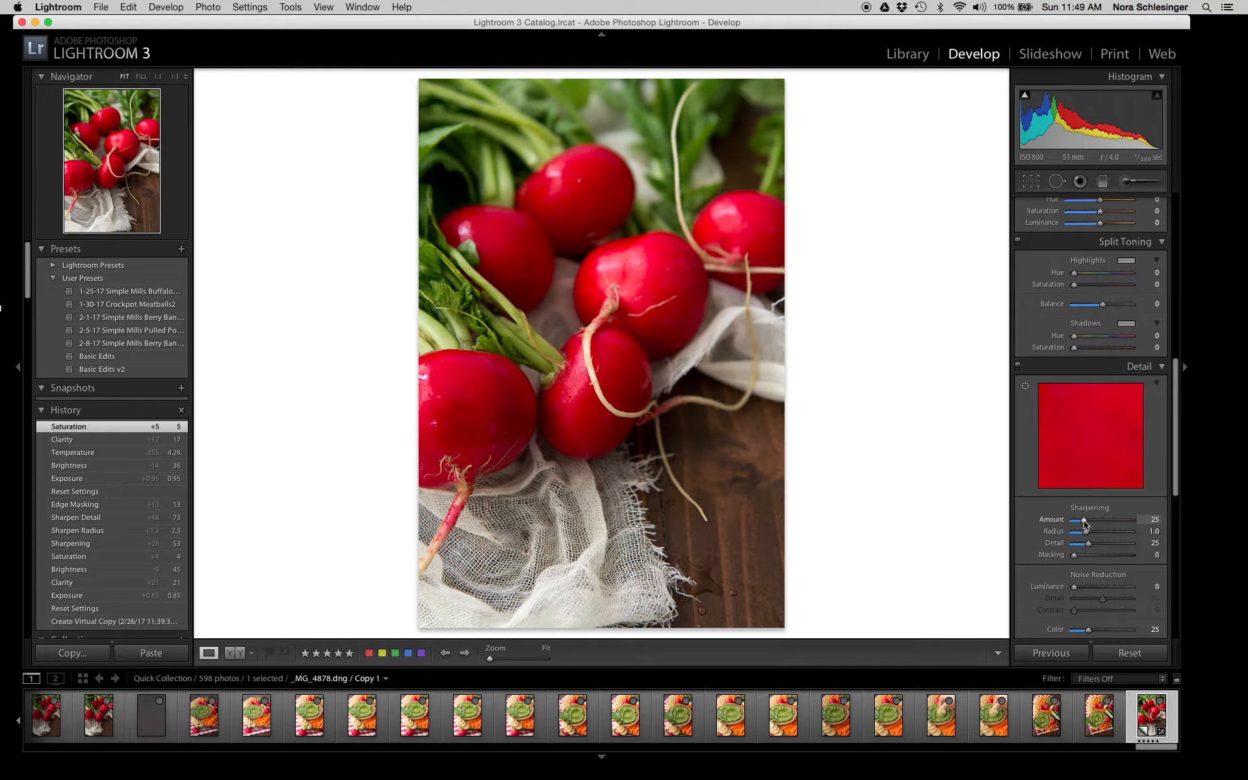
pyautogui.moveTo(1081, 520); pyautogui.dragTo(1093, 520)
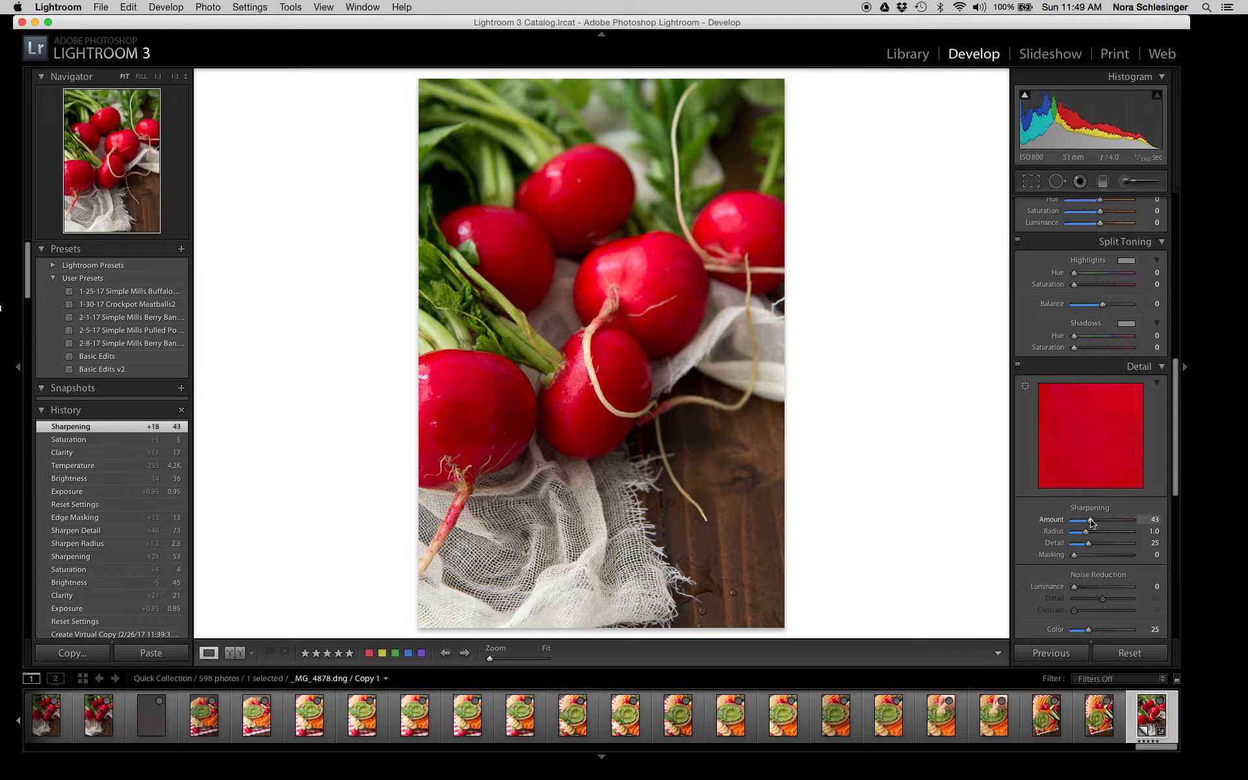
pyautogui.moveTo(1102, 531); pyautogui.dragTo(1092, 531)
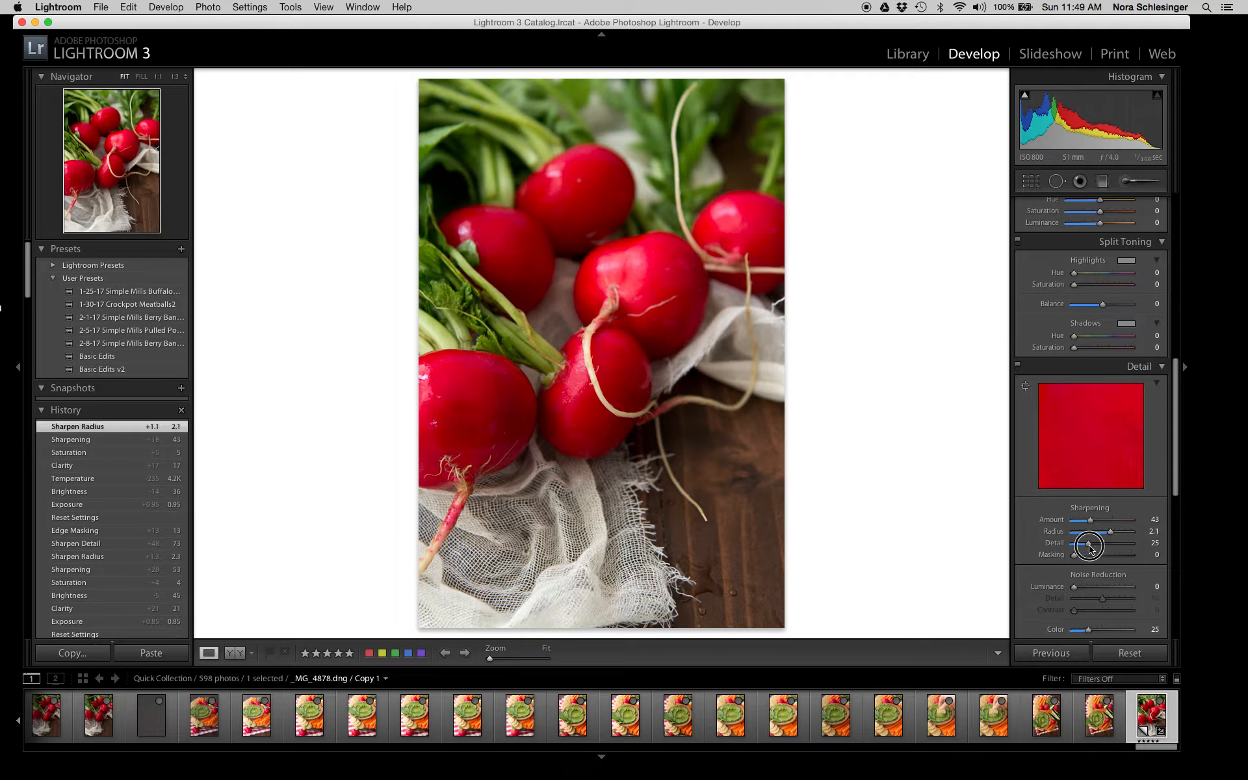
pyautogui.moveTo(1091, 543); pyautogui.dragTo(1109, 543)
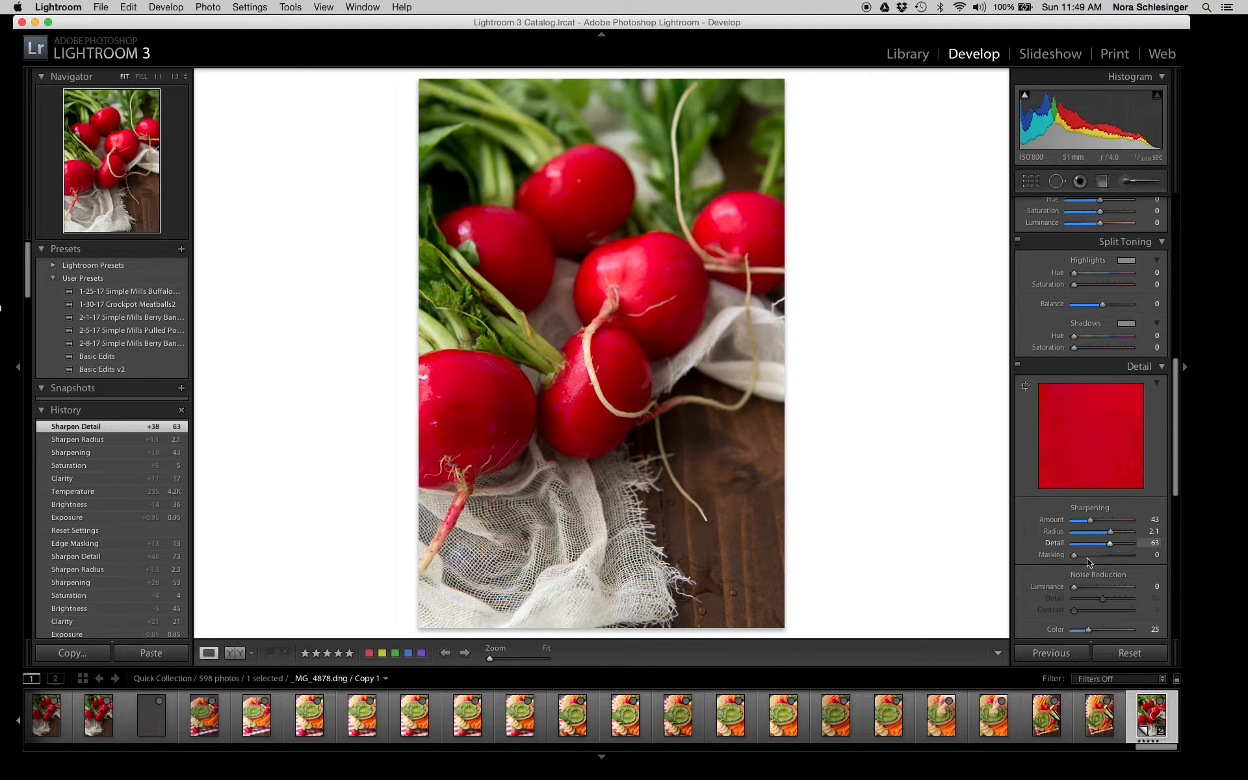
pyautogui.moveTo(1077, 555); pyautogui.dragTo(1082, 554)
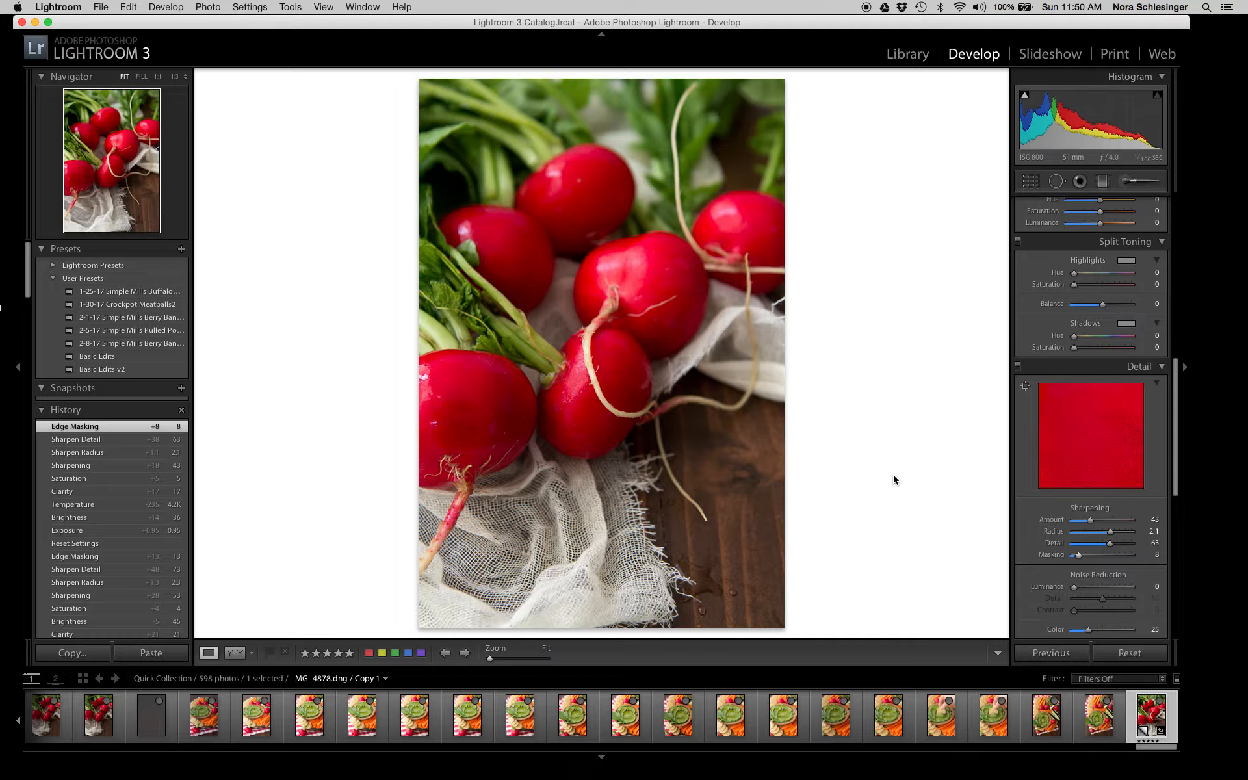
pyautogui.moveTo(1189, 564)
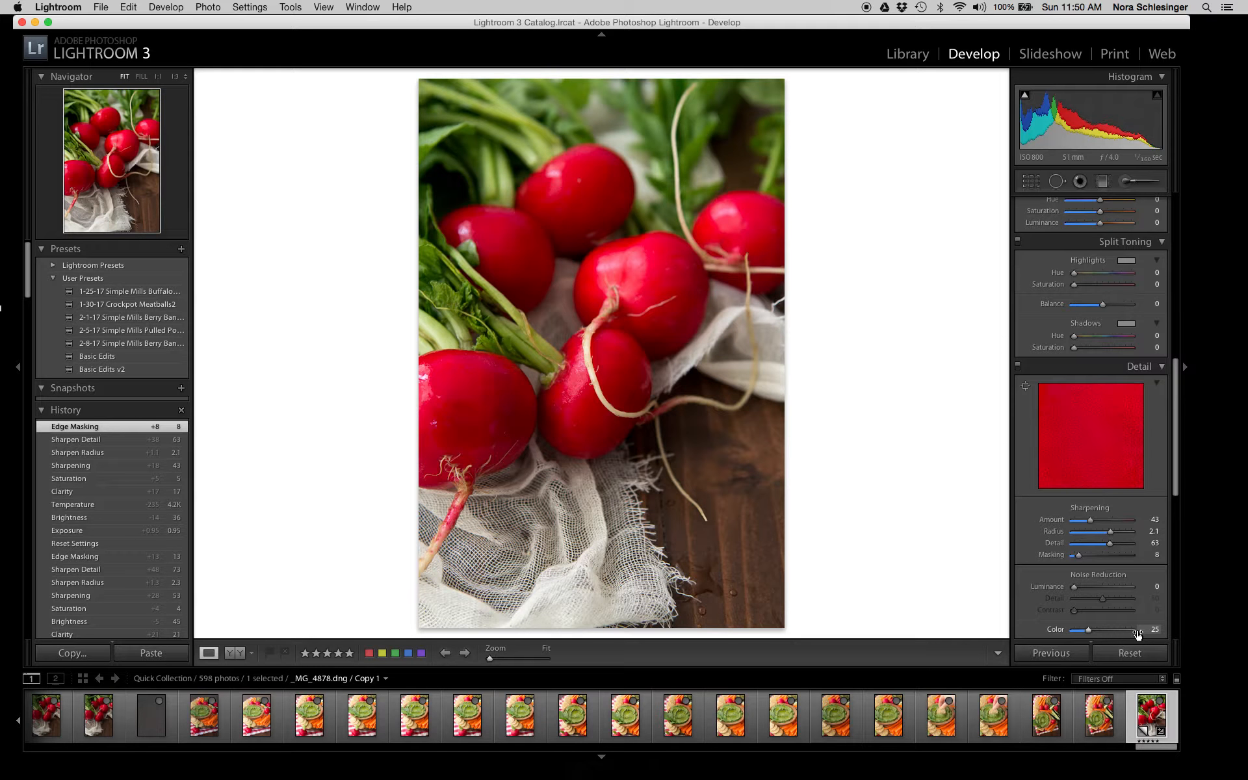
pyautogui.moveTo(1168, 484)
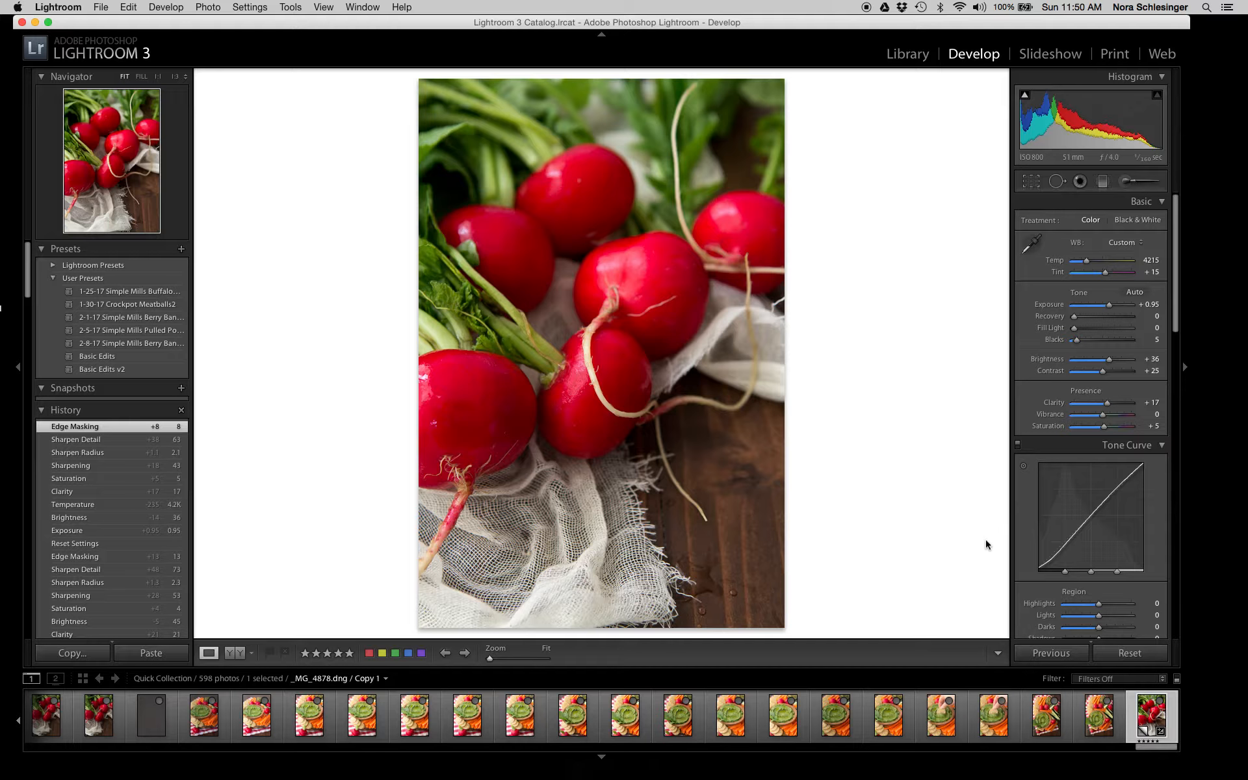
pyautogui.moveTo(738, 327)
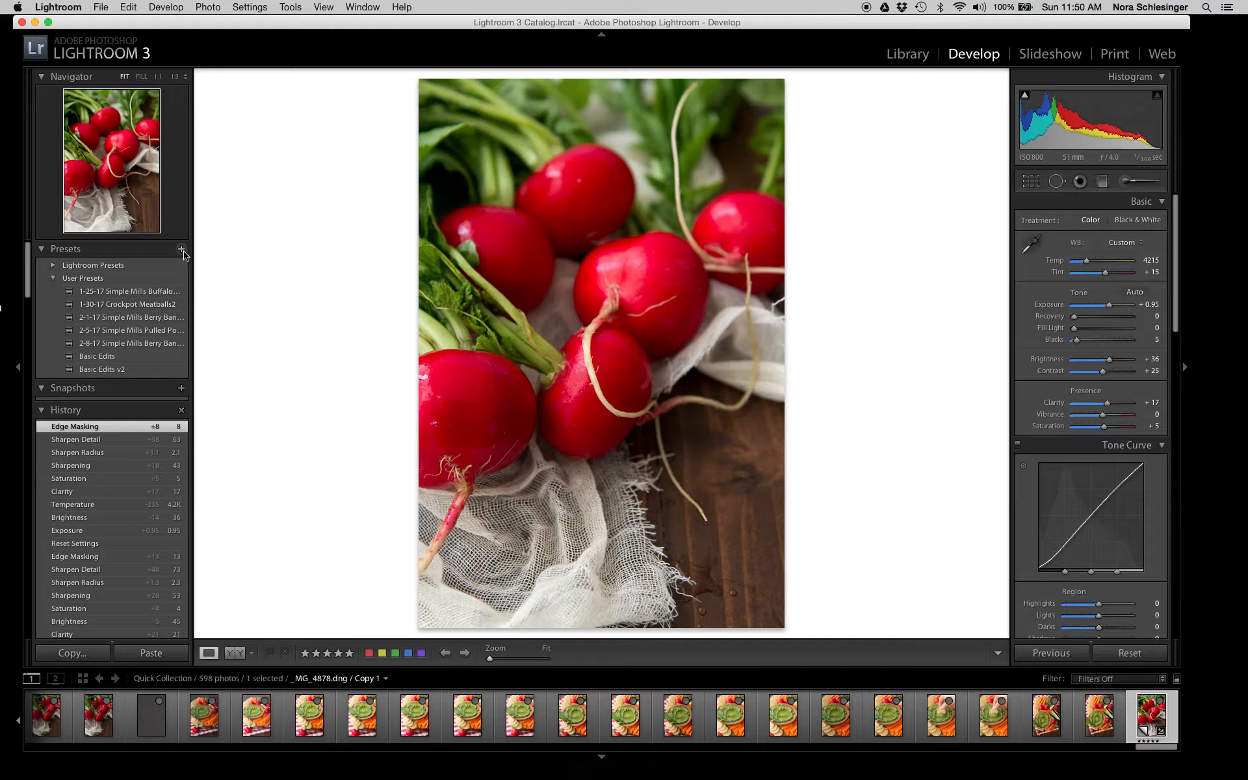
pyautogui.moveTo(181, 249)
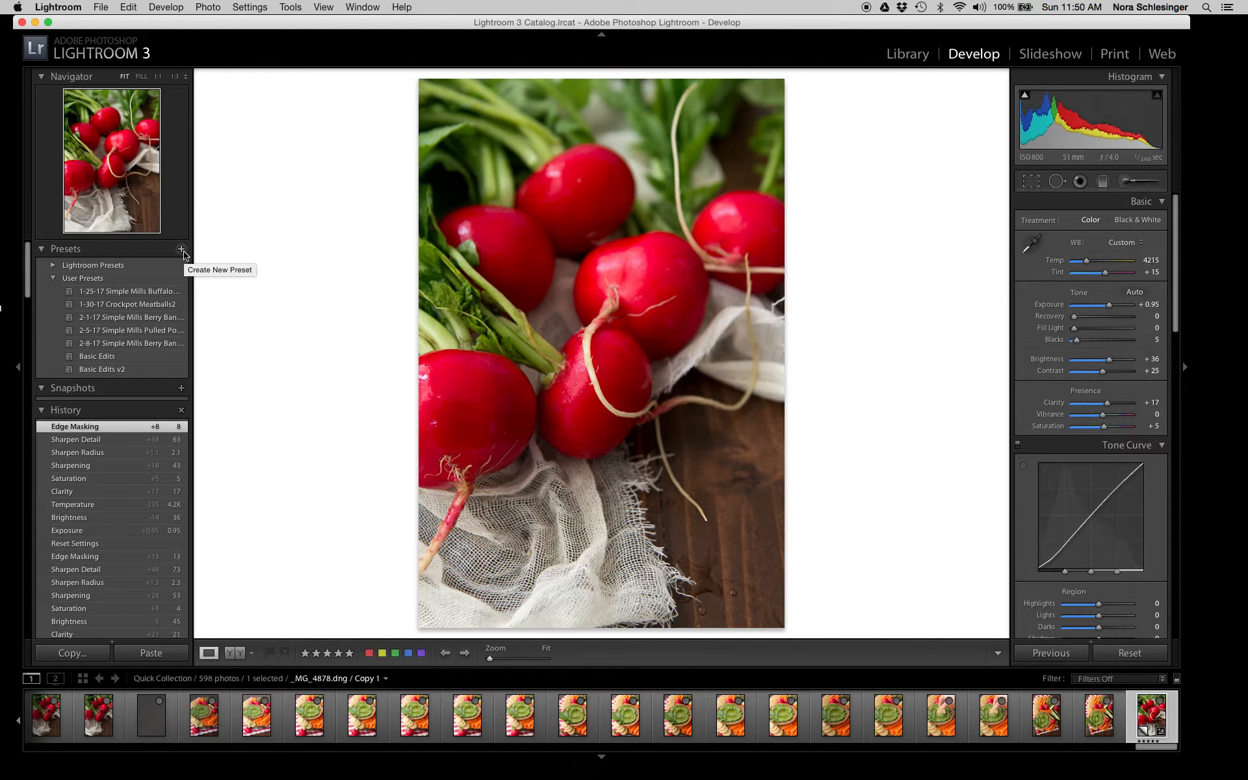
pyautogui.moveTo(148, 63)
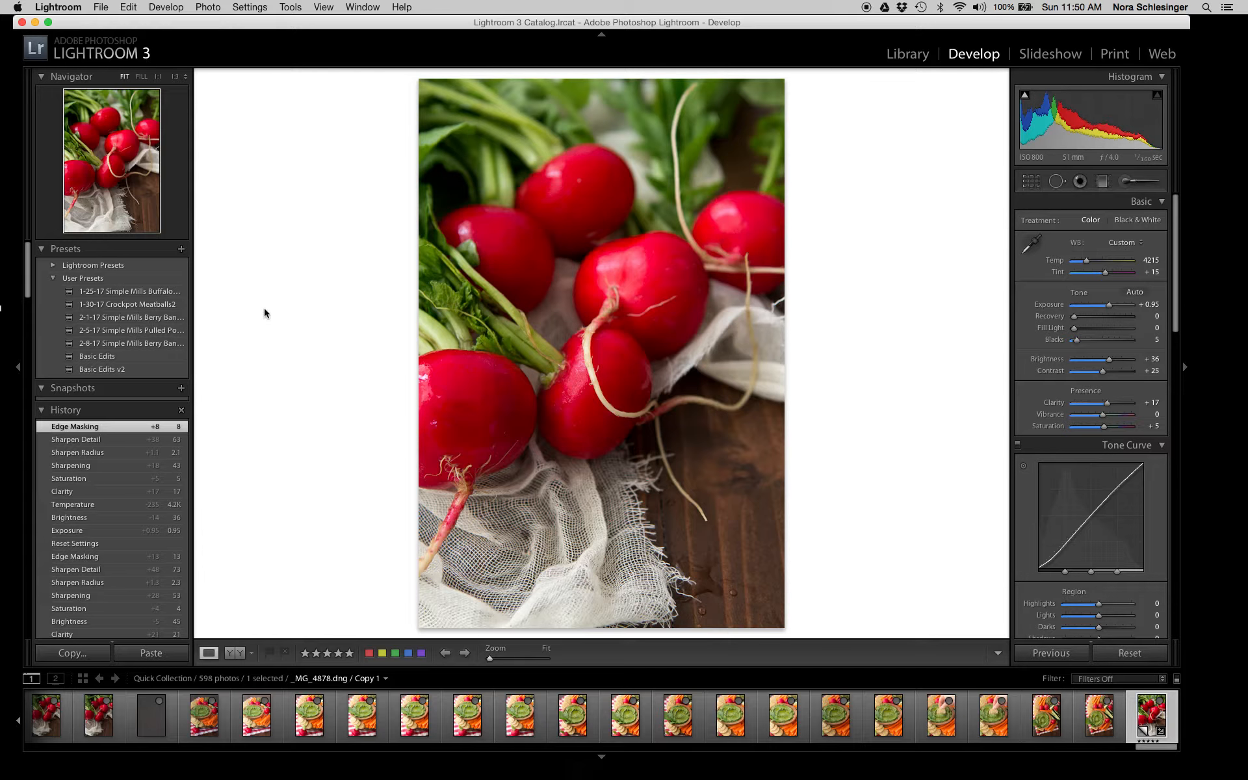
pyautogui.moveTo(265, 311)
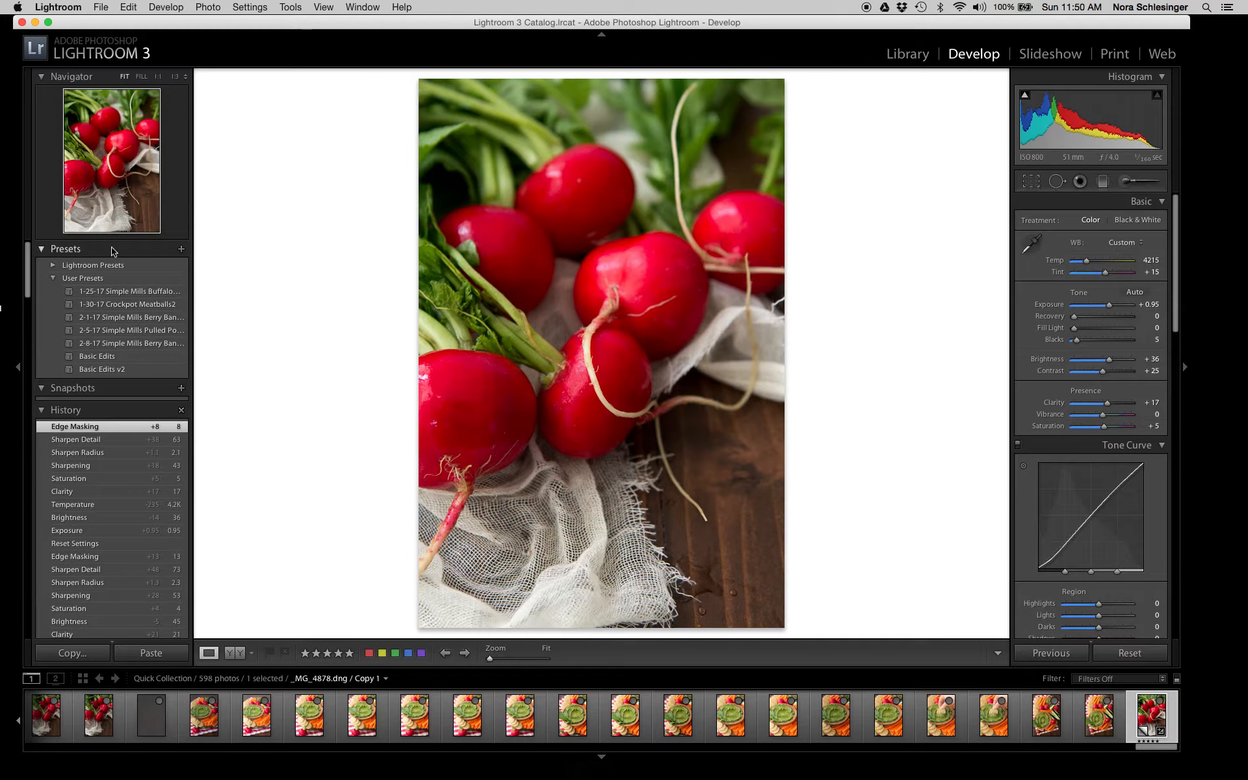
pyautogui.moveTo(160, 256)
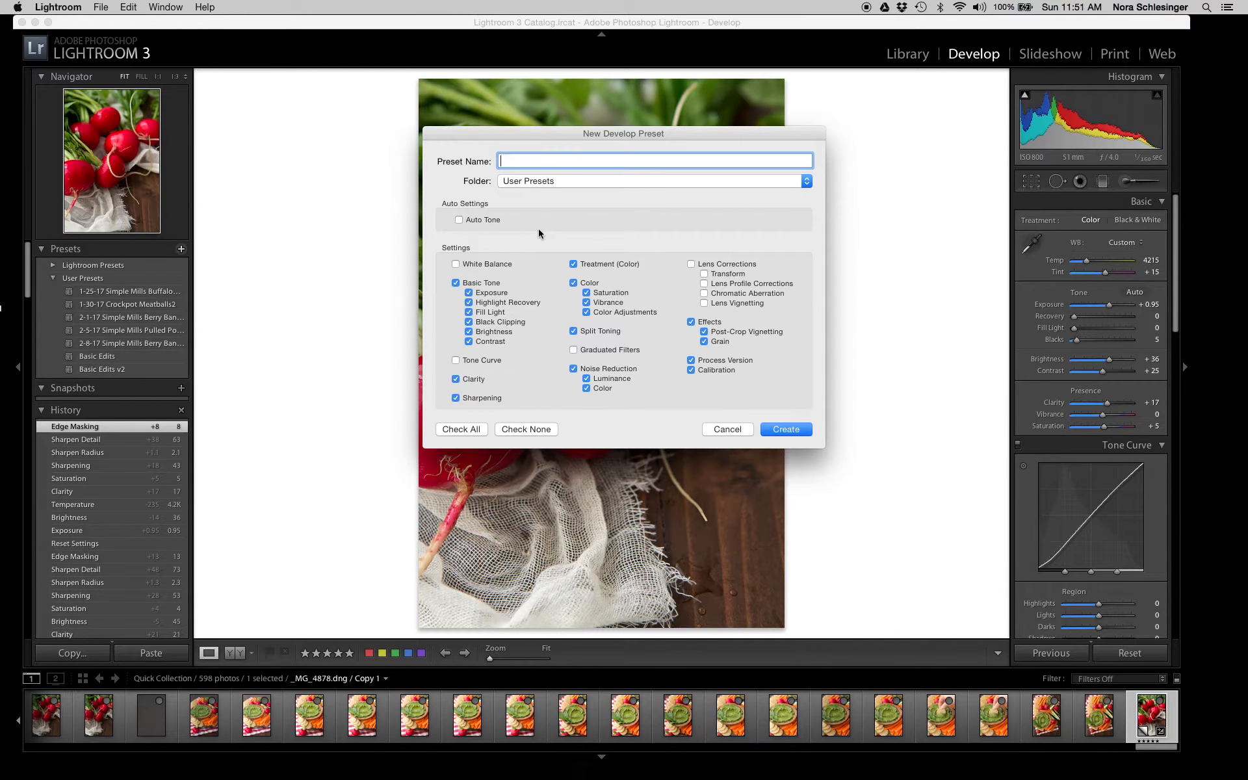
# - Name the preset 'Radishes Preset', exclude Exposure, and create it
pyautogui.write('Radishes Preset')
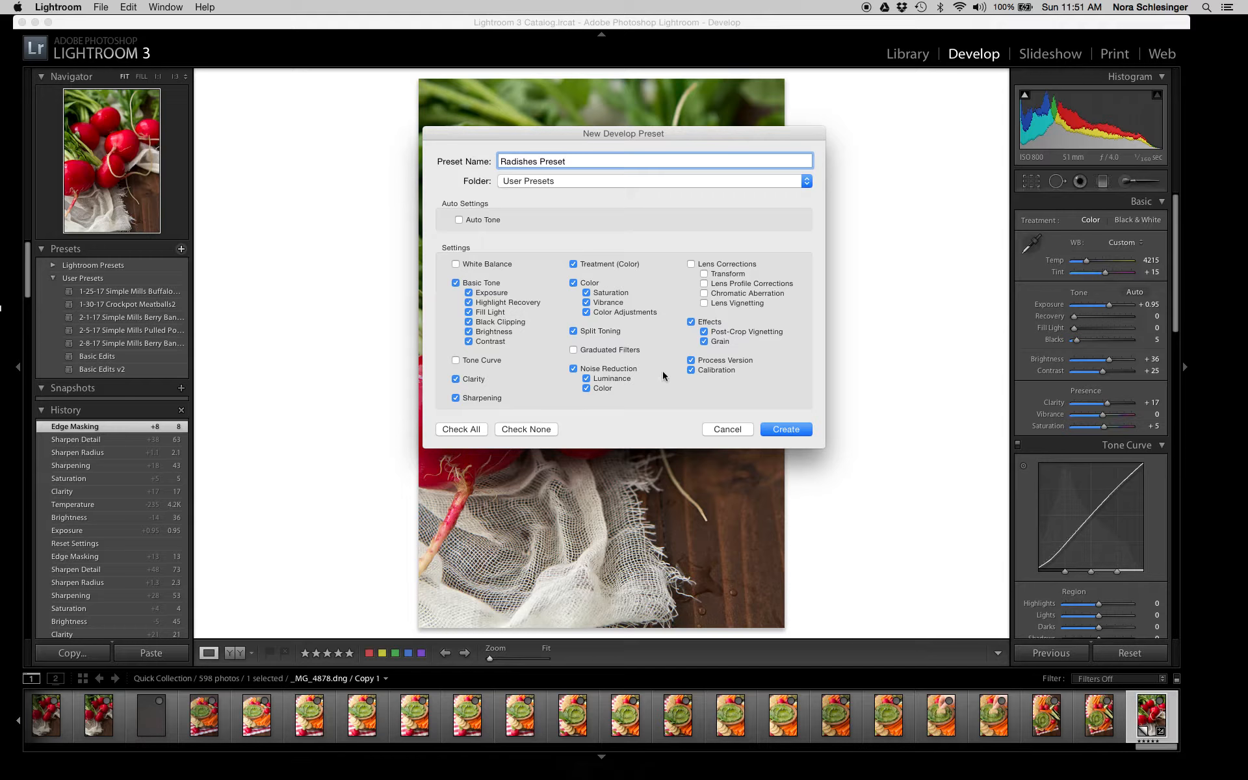
pyautogui.moveTo(644, 311)
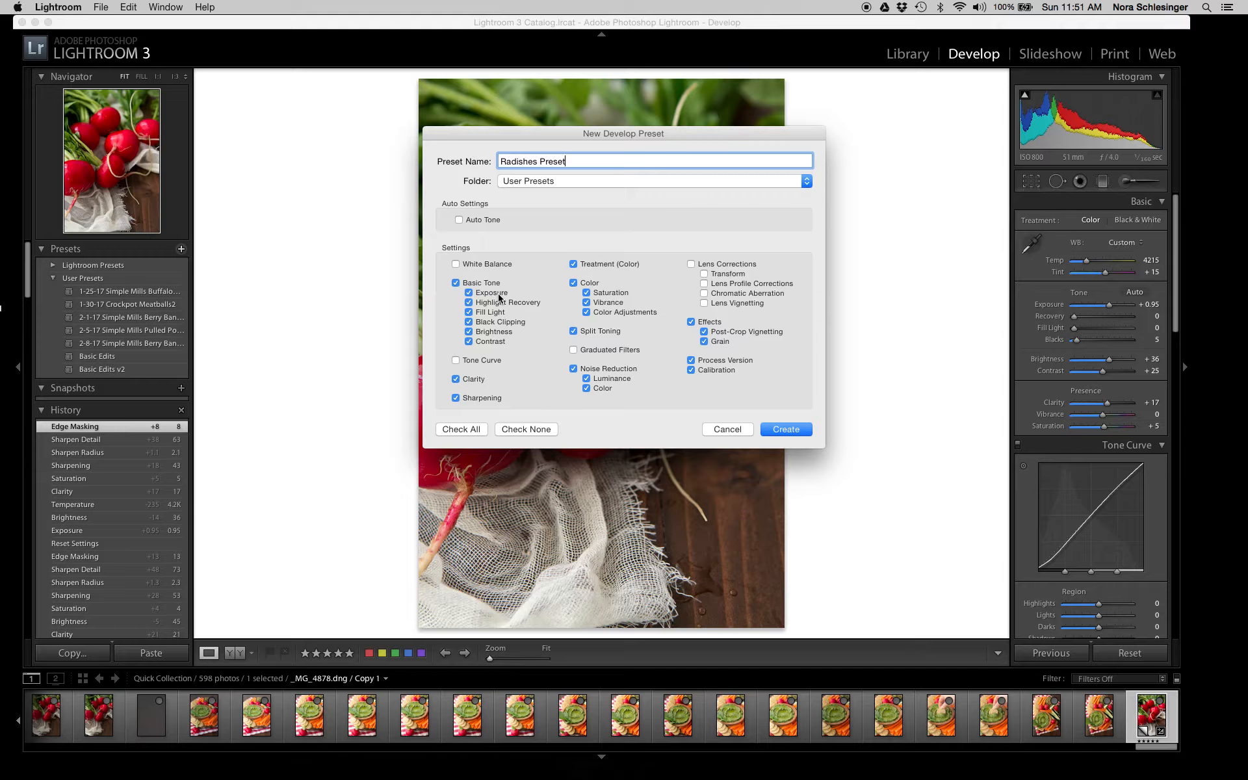
pyautogui.click(455, 293)
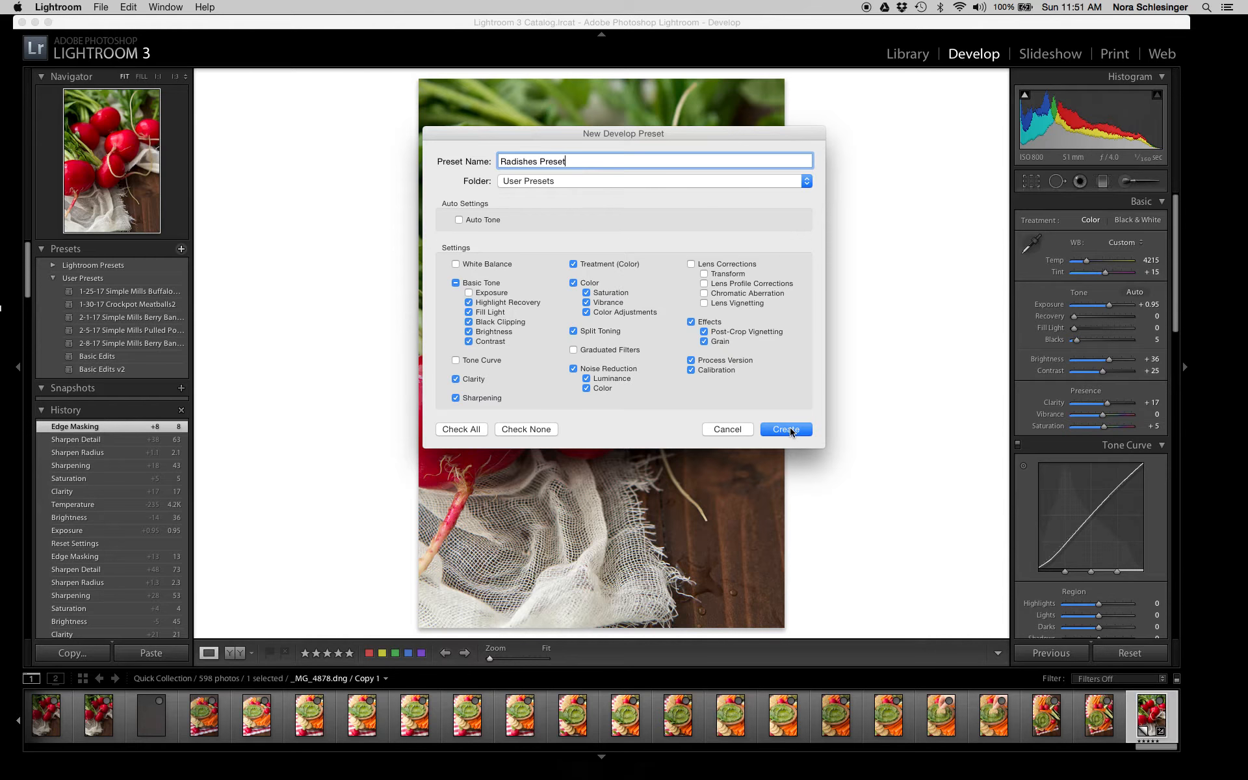
pyautogui.click(785, 429)
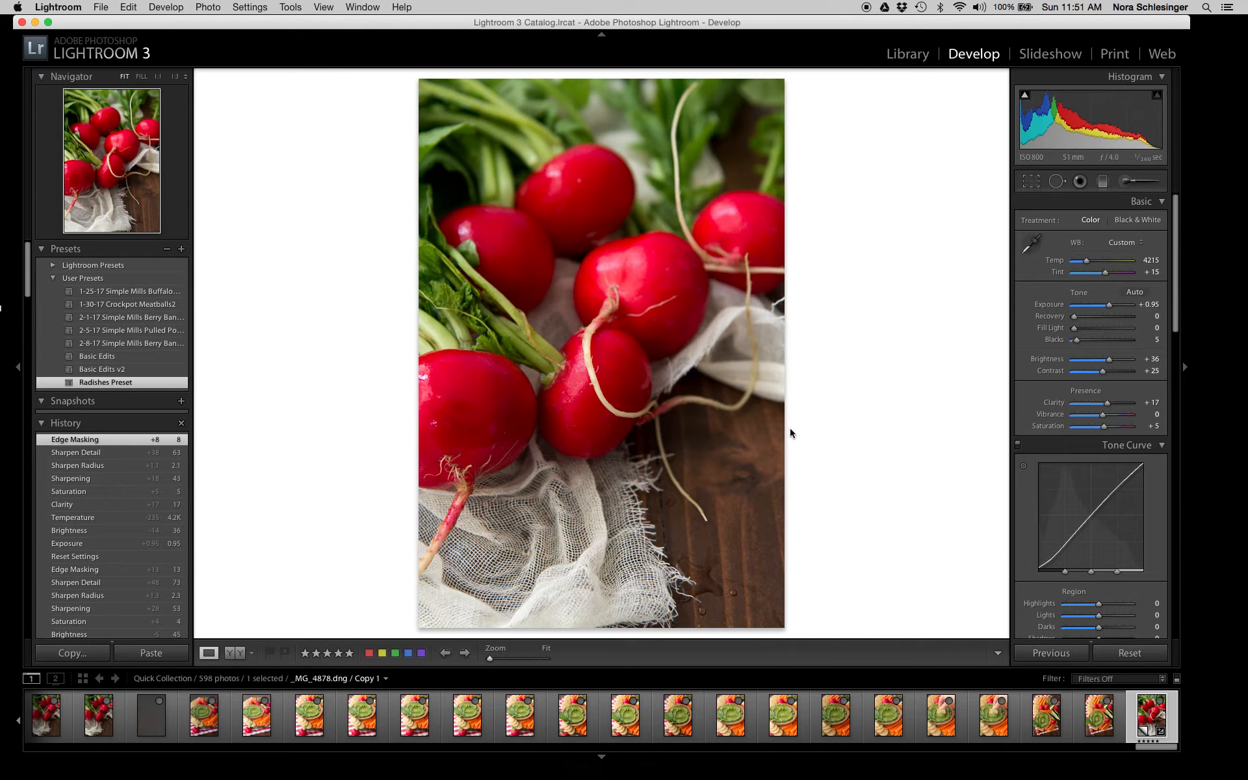
pyautogui.moveTo(936, 241)
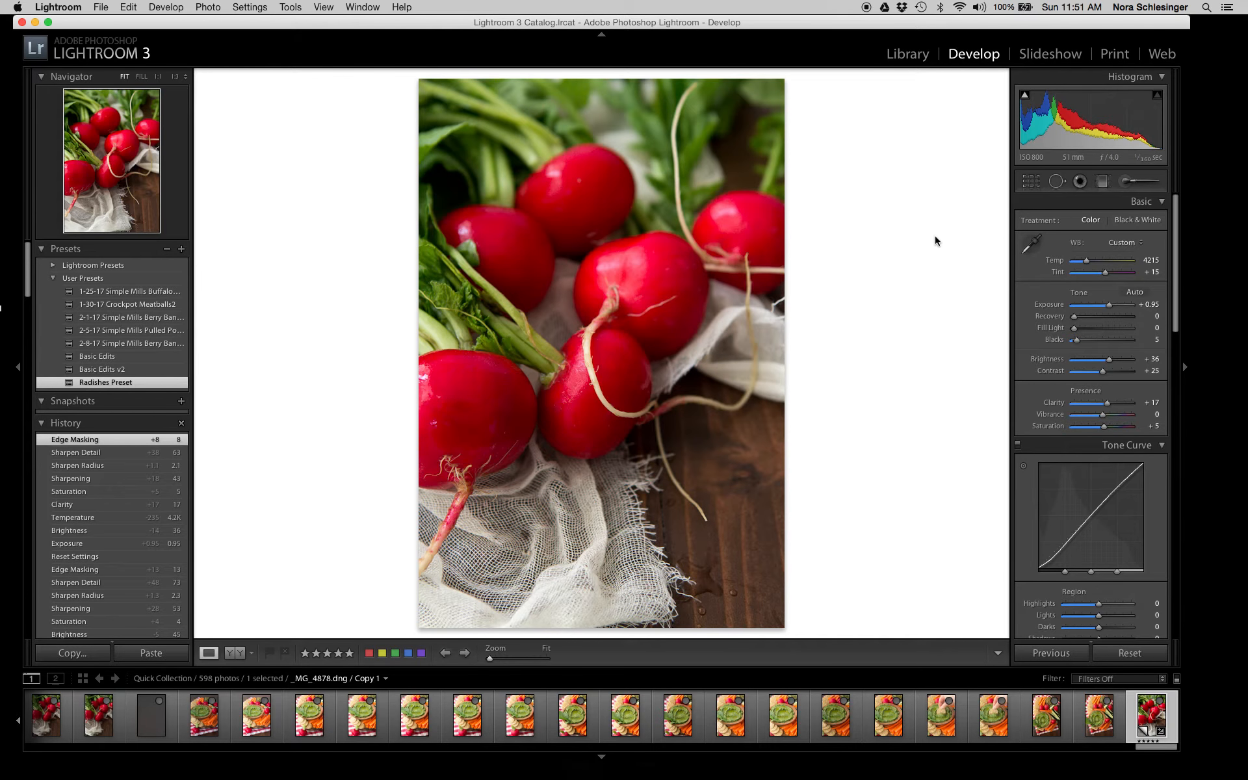
# - Pick a different, unedited radish photo from the Library and bring it into Develop
pyautogui.click(906, 53)
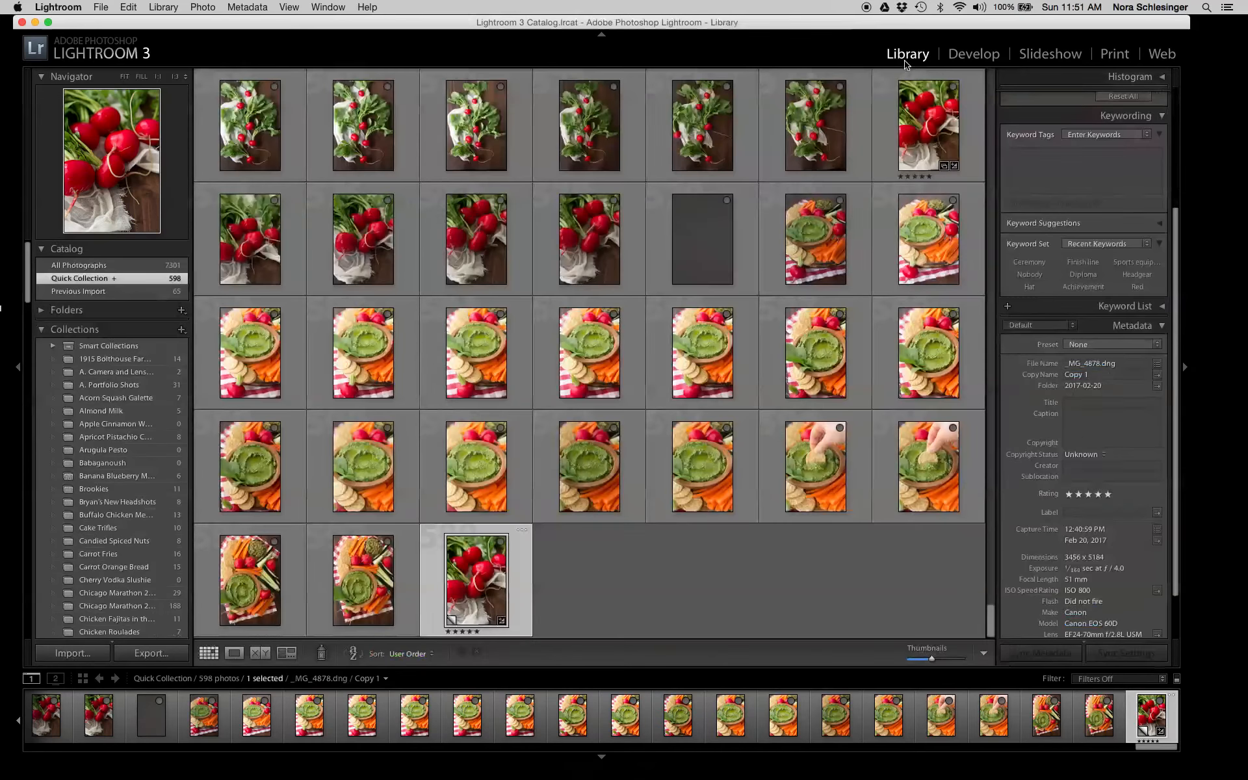
pyautogui.click(363, 579)
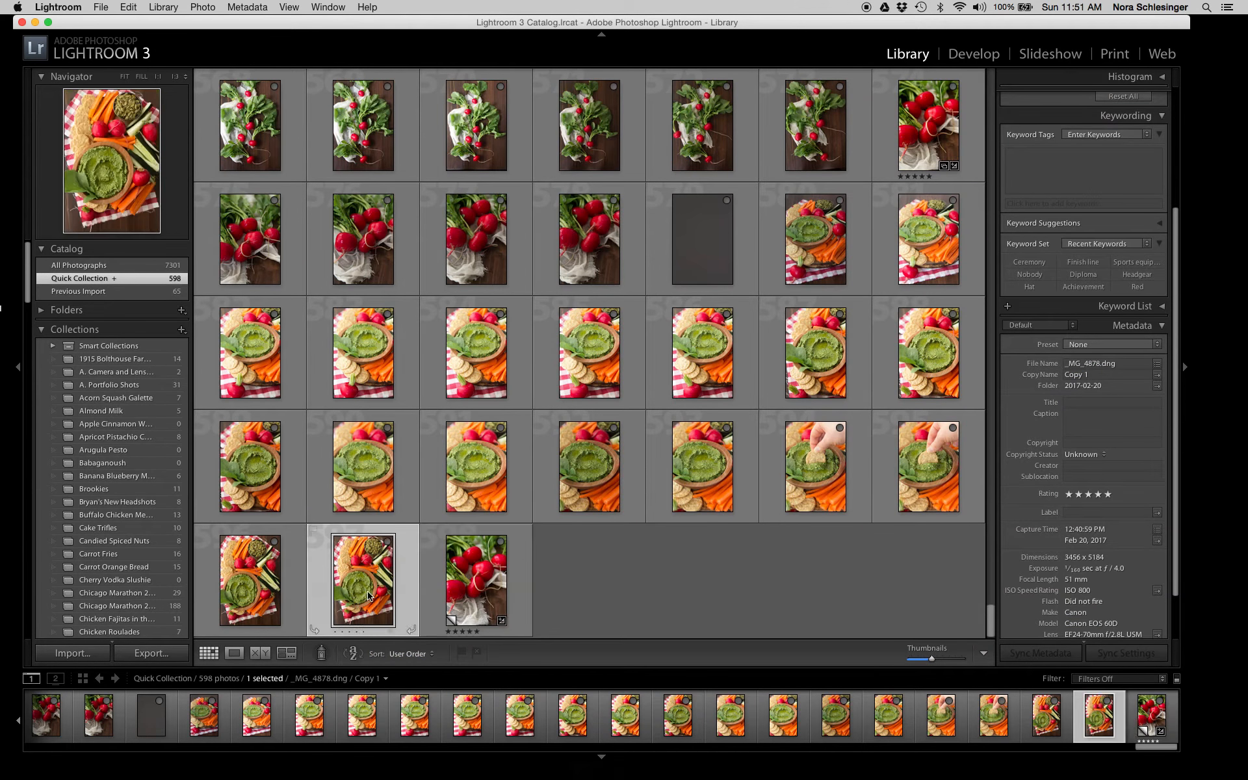
pyautogui.click(234, 653)
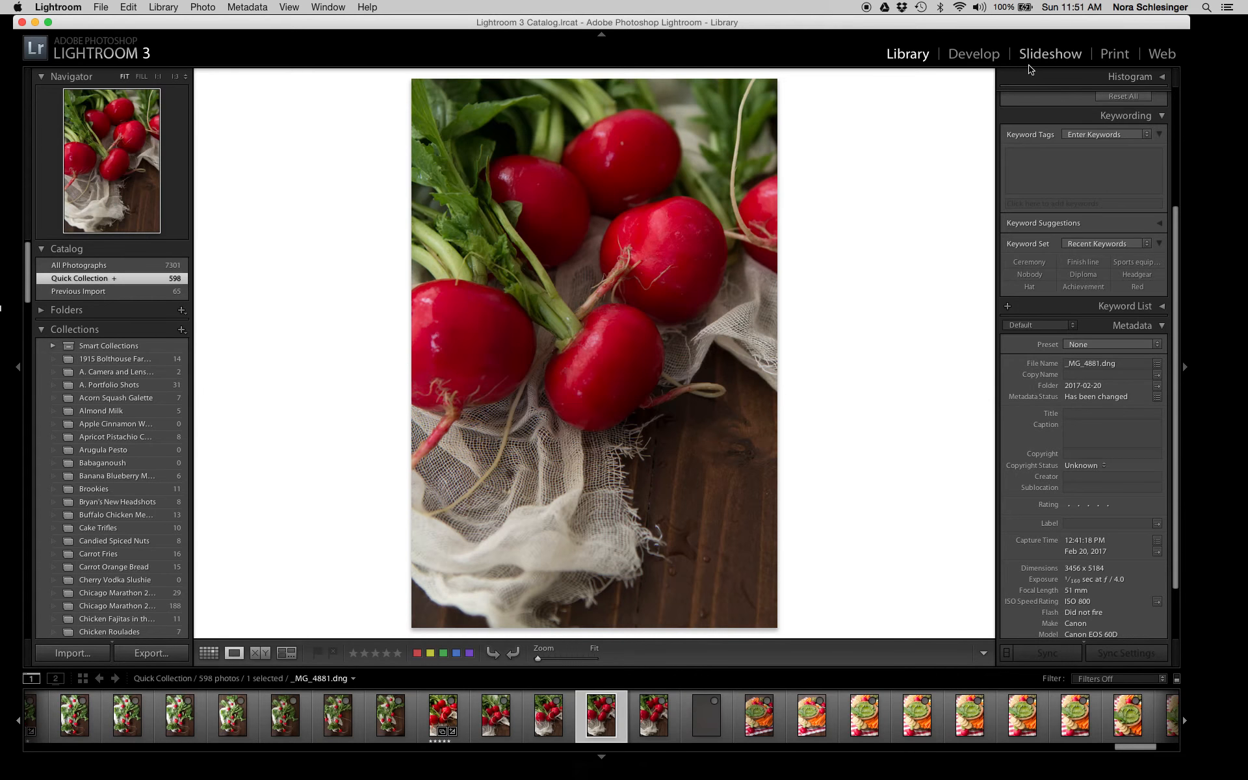
pyautogui.click(974, 53)
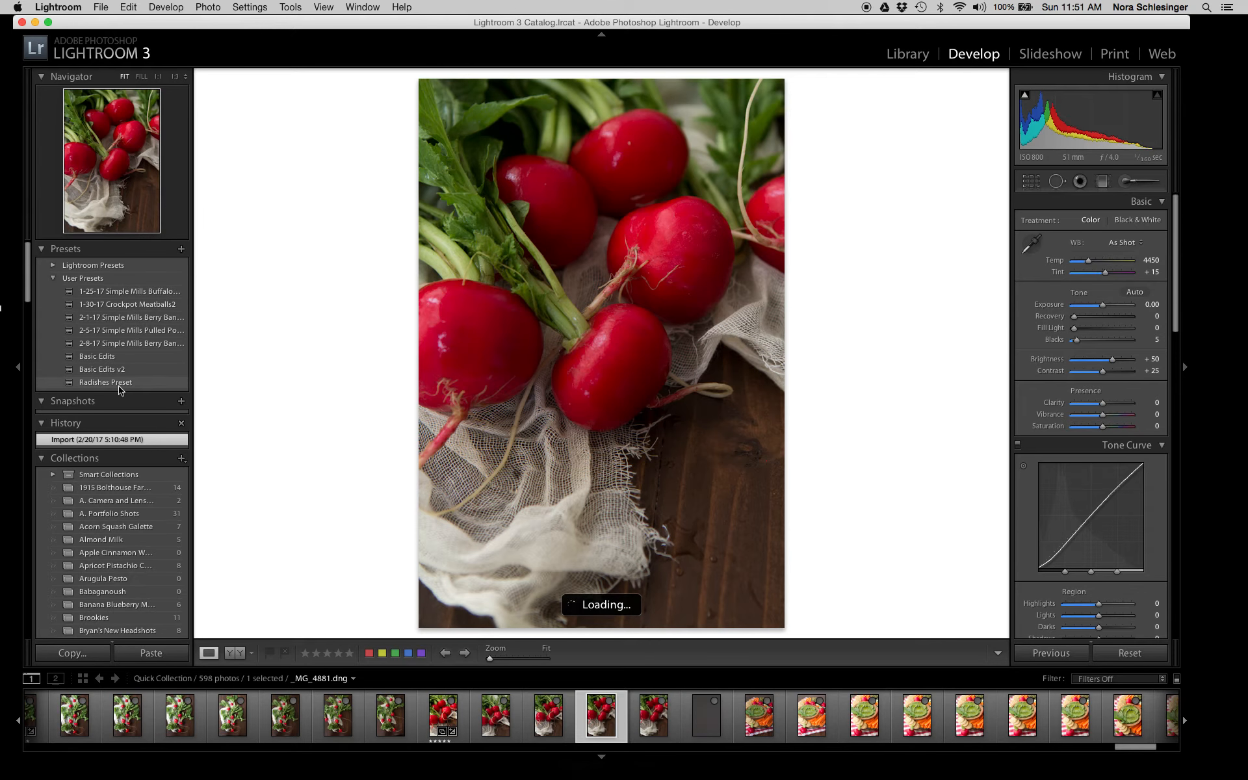
# - Apply Radishes Preset to the second photo and raise its Exposure to +0.70
pyautogui.click(104, 383)
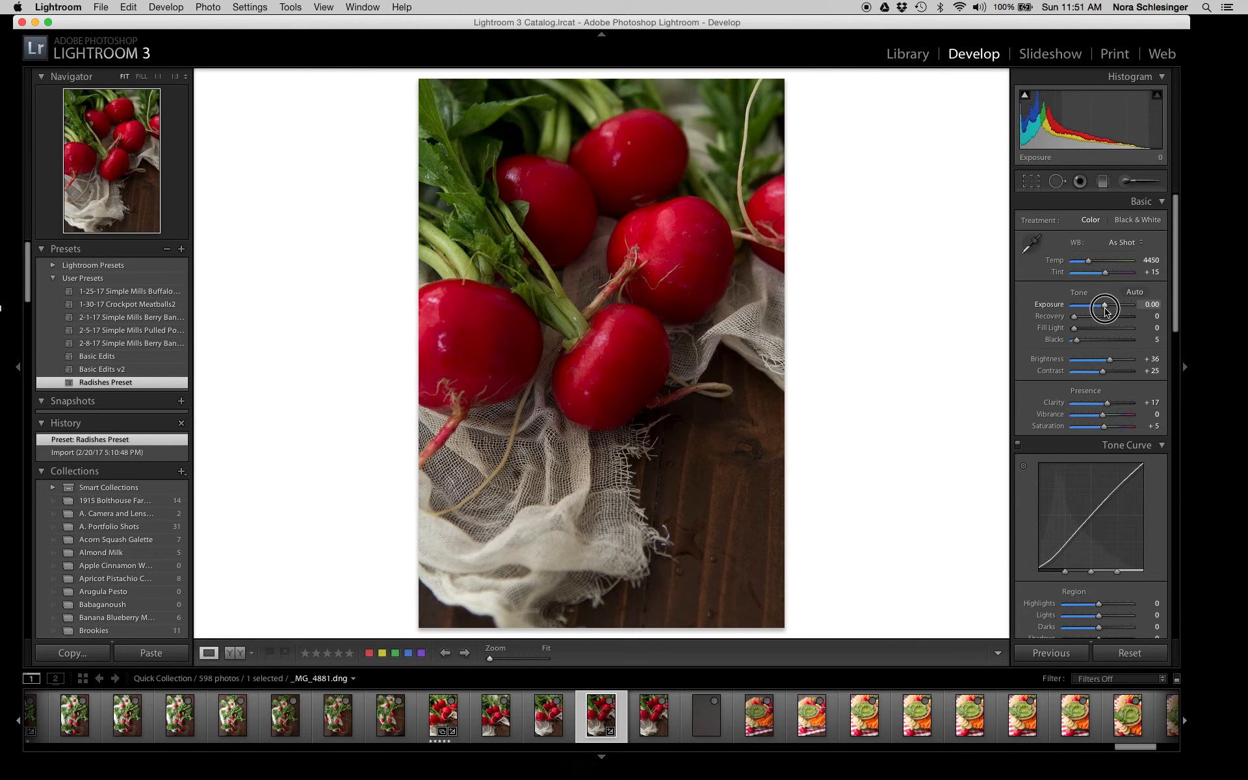
pyautogui.moveTo(1103, 309); pyautogui.dragTo(1112, 309)
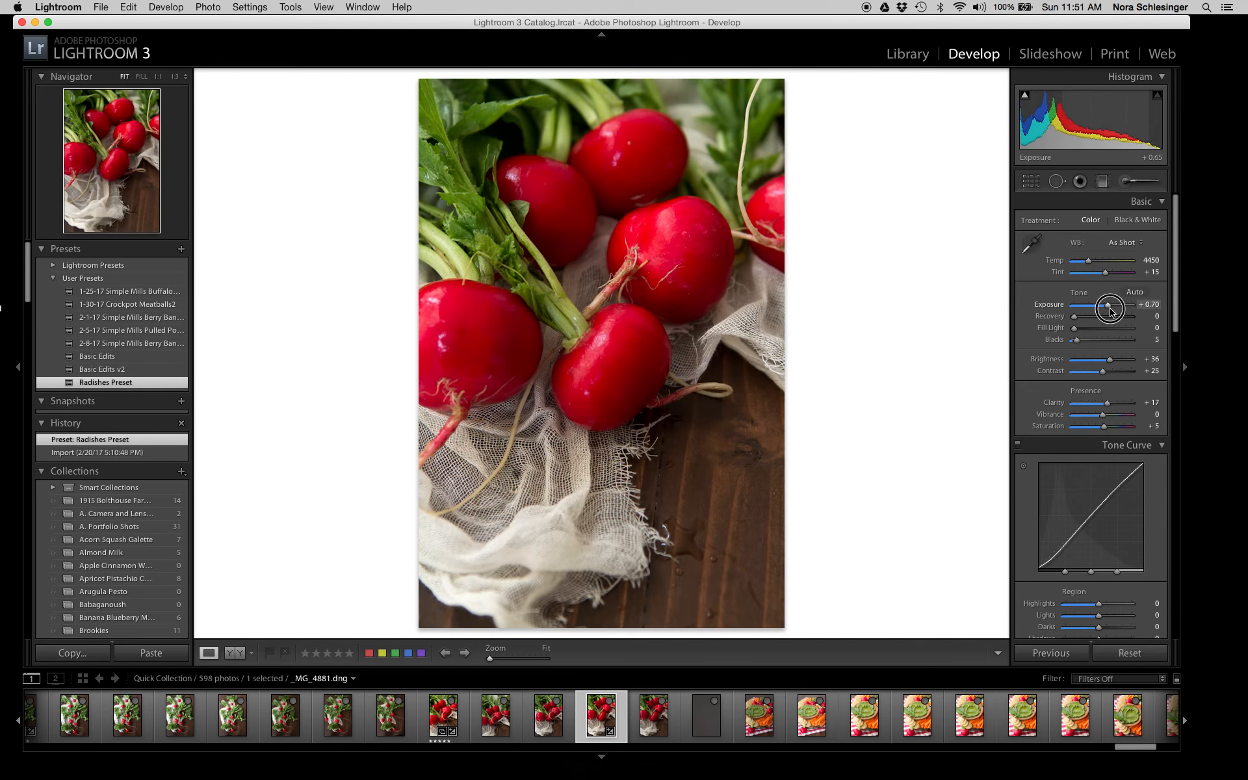